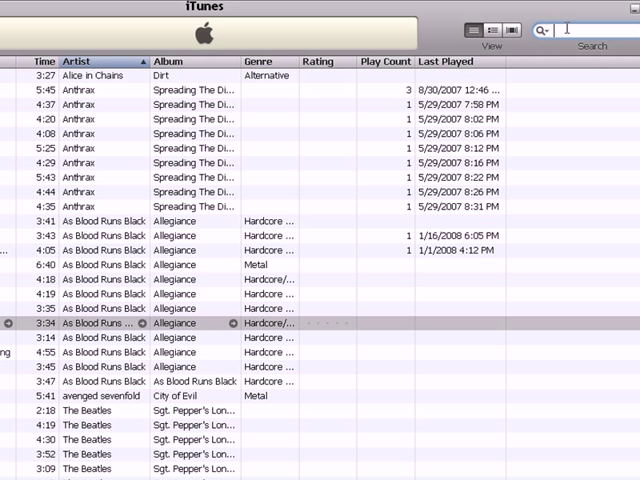
# Step: Search the iTunes library for 'as bl' to show the As Blood Runs Black songs
pyautogui.write('as bl')
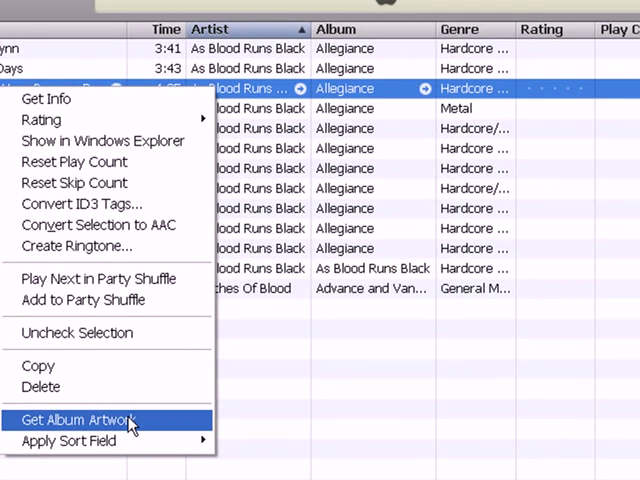
pyautogui.click(78, 419)
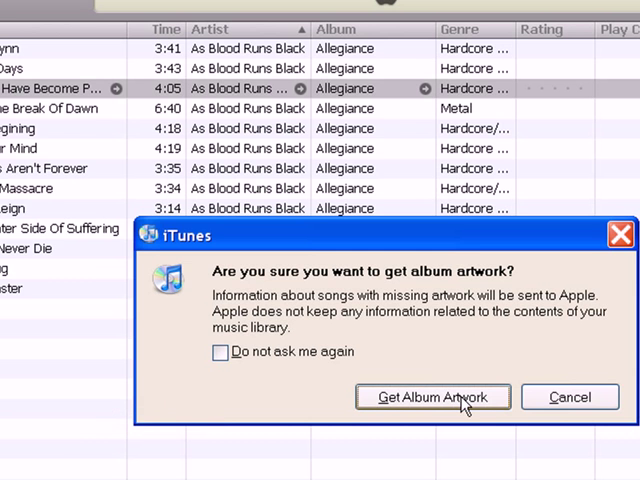
pyautogui.click(433, 397)
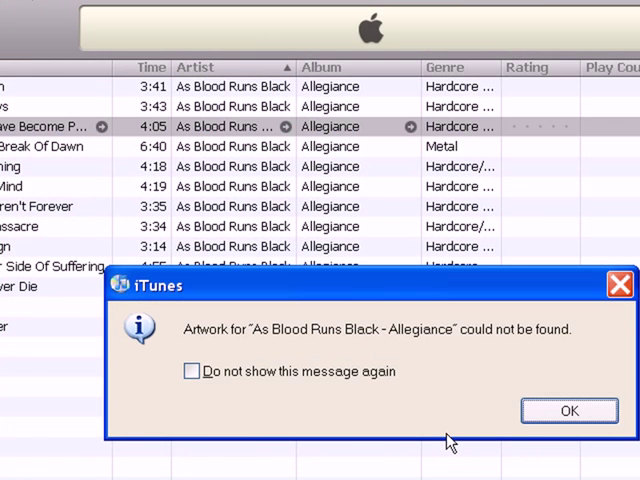
pyautogui.moveTo(569, 411)
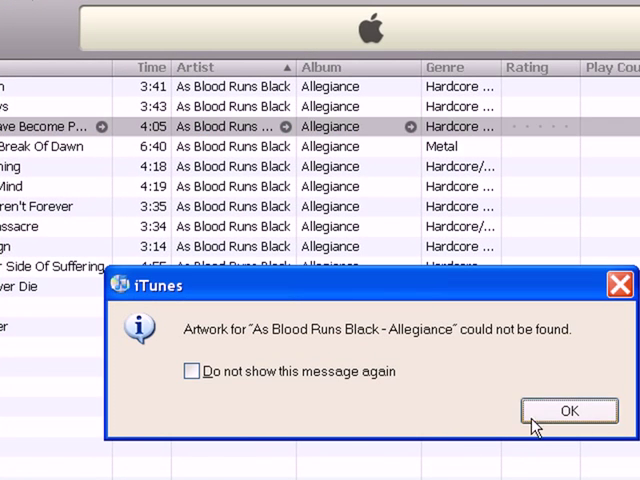
pyautogui.click(568, 411)
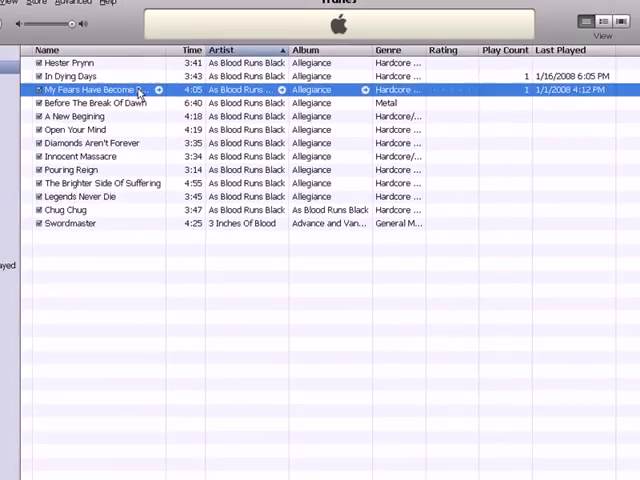
pyautogui.rightClick(90, 89)
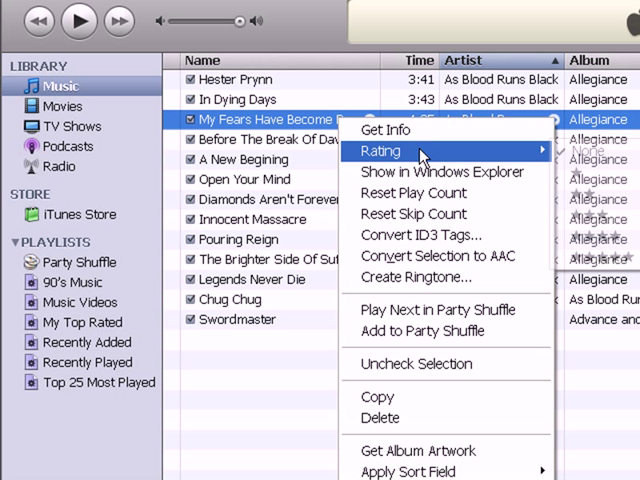
pyautogui.moveTo(447, 364)
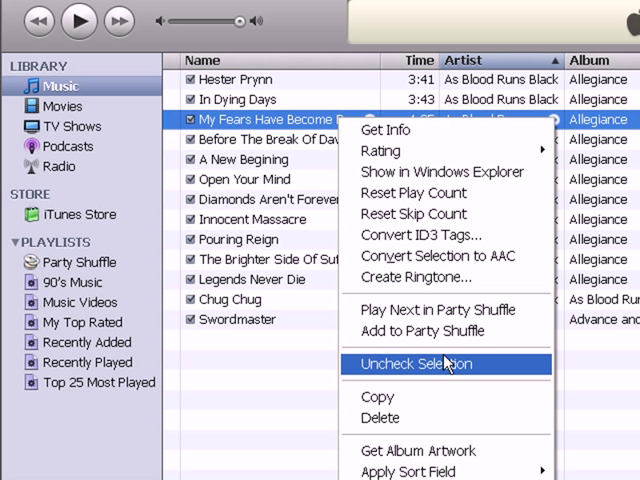
pyautogui.moveTo(445, 451)
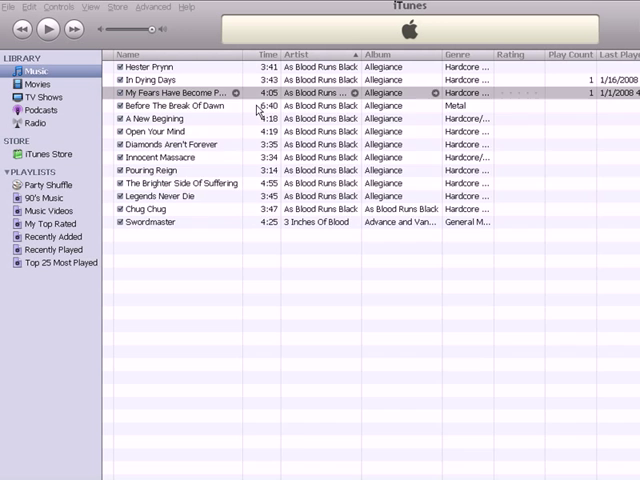
pyautogui.doubleClick(180, 91)
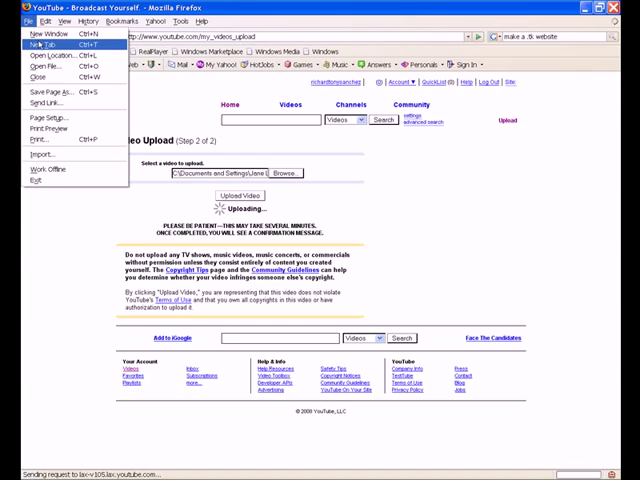
# Step: Load google.com in a new Firefox tab and switch to Google Images
pyautogui.click(37, 45)
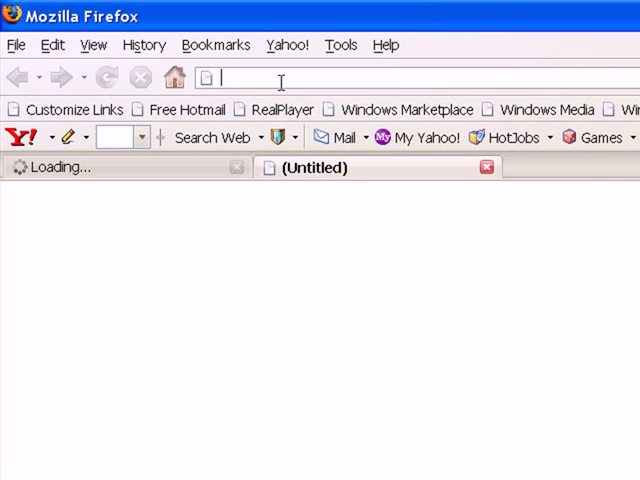
pyautogui.write('google.com/')
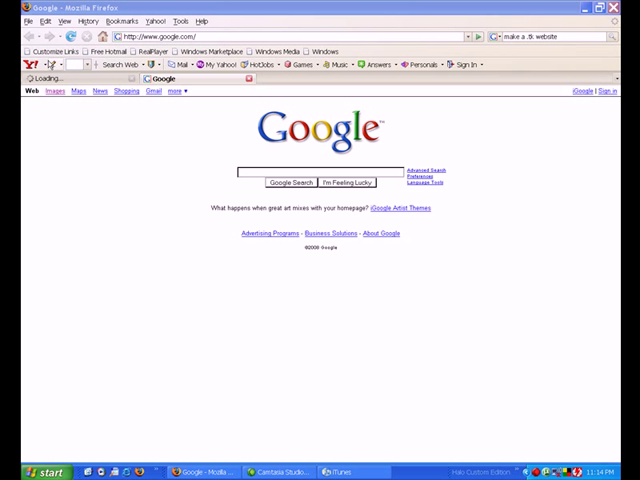
pyautogui.click(55, 91)
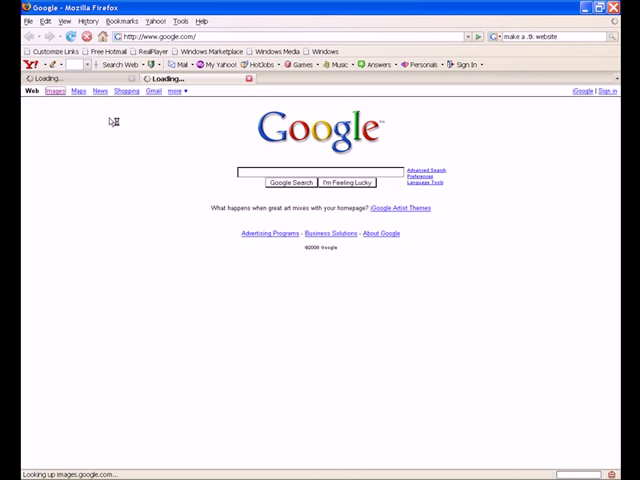
pyautogui.moveTo(162, 175)
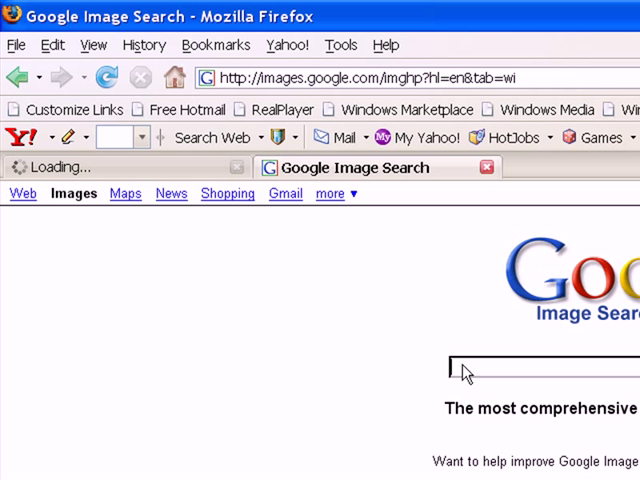
# Step: Search Google Images for 'as blood runs black allegiance'
pyautogui.write('ad')
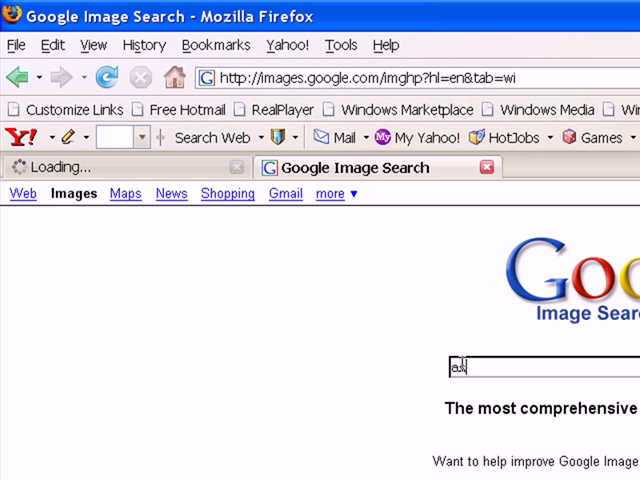
pyautogui.write('bll')
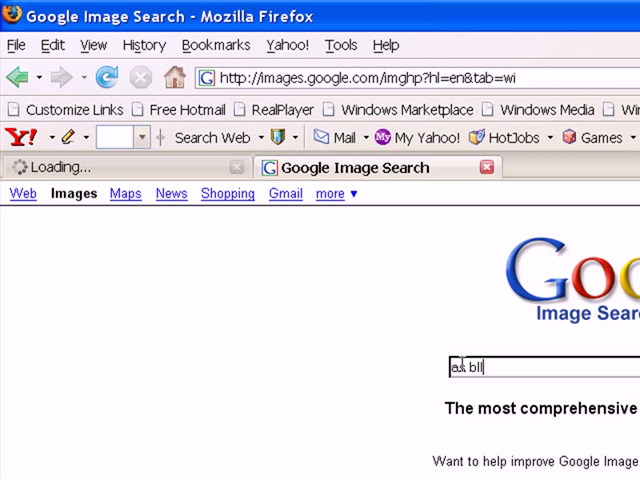
pyautogui.write('ood runs black')
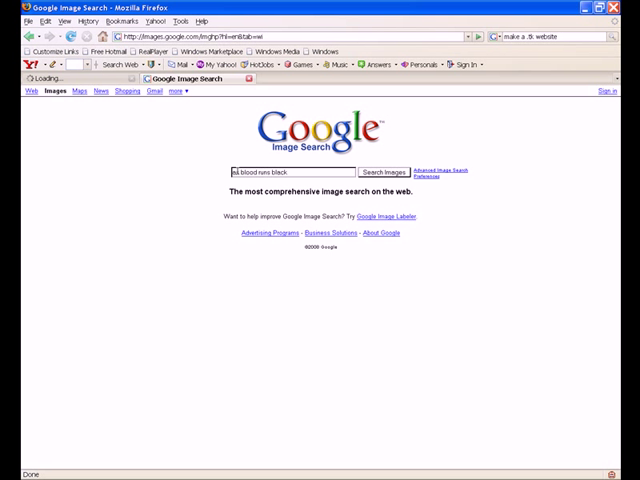
pyautogui.write('a')
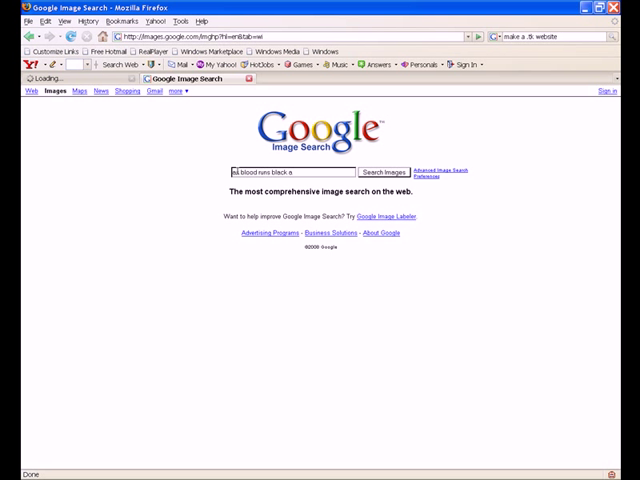
pyautogui.write('llegiance')
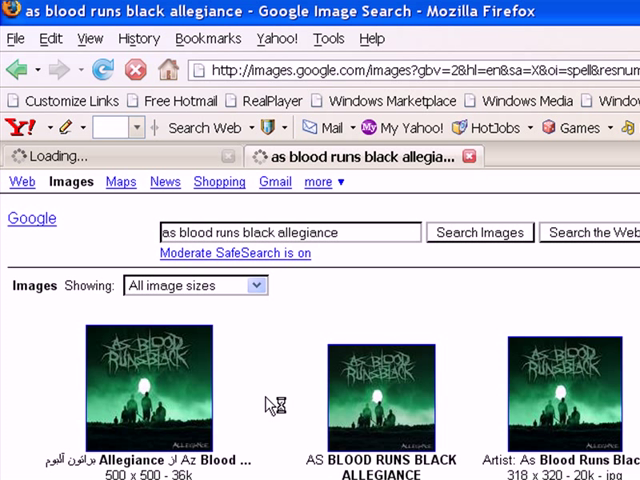
pyautogui.moveTo(272, 405)
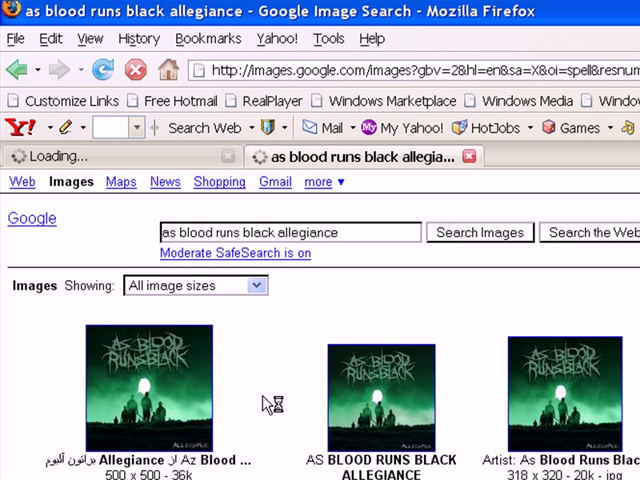
pyautogui.moveTo(543, 448)
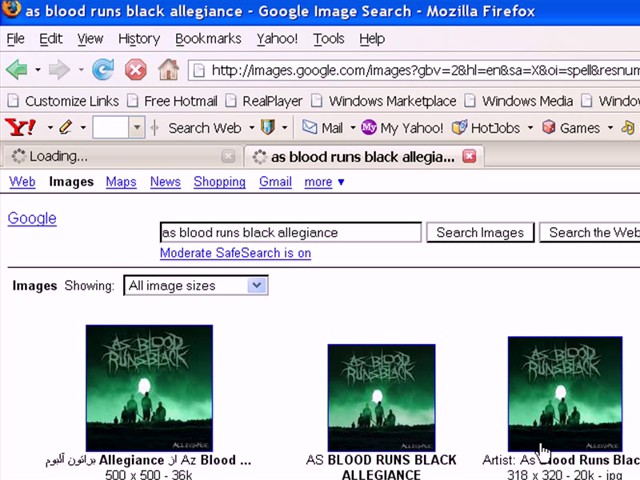
# Step: Open the third Allegiance cover result and view it at full size
pyautogui.click(565, 395)
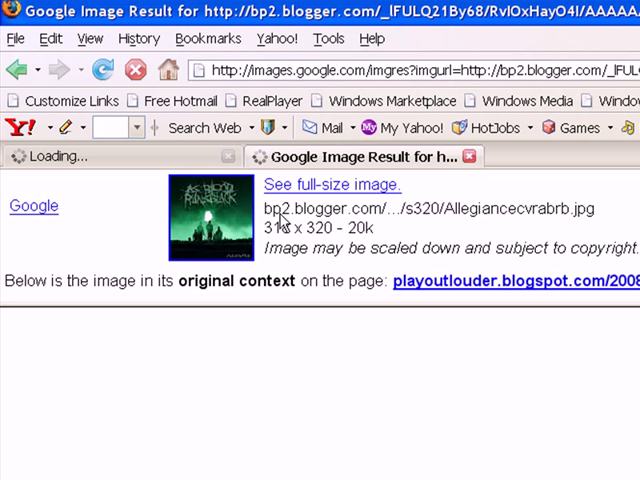
pyautogui.click(210, 218)
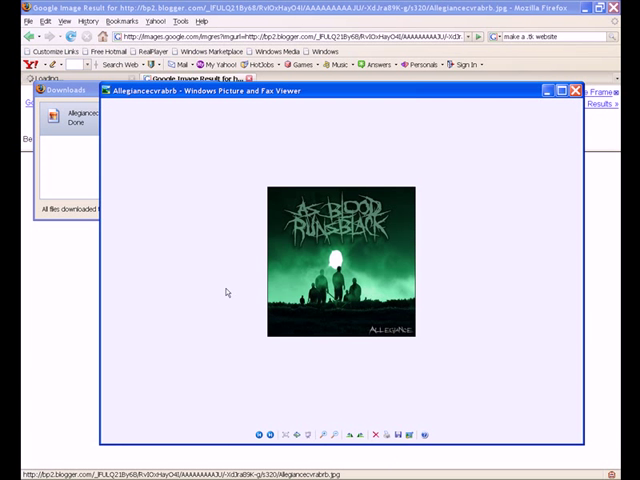
# Step: Open the downloaded Allegiancecvrabrb.jpg in Windows Picture and Fax Viewer
pyautogui.click(563, 90)
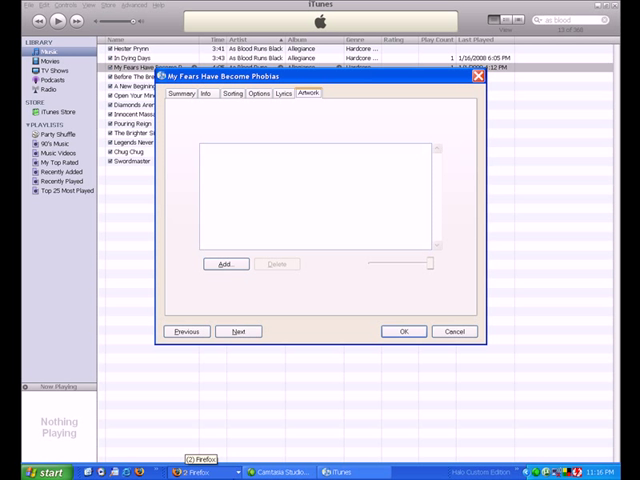
# Step: Bring back the Firefox downloads list with the finished Allegiance cover download
pyautogui.click(403, 331)
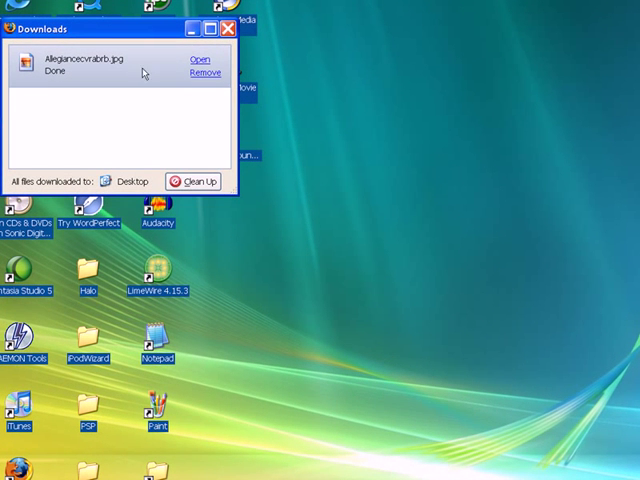
pyautogui.moveTo(155, 96)
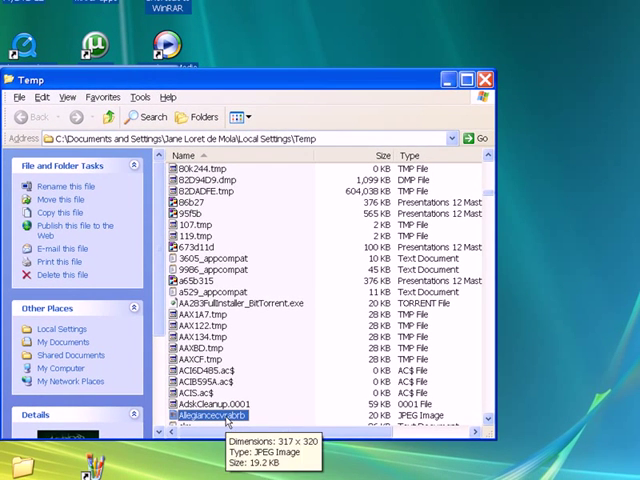
pyautogui.moveTo(618, 194)
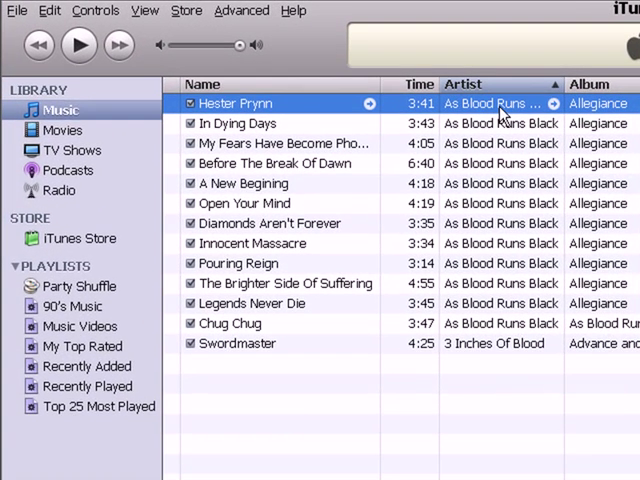
pyautogui.moveTo(278, 268)
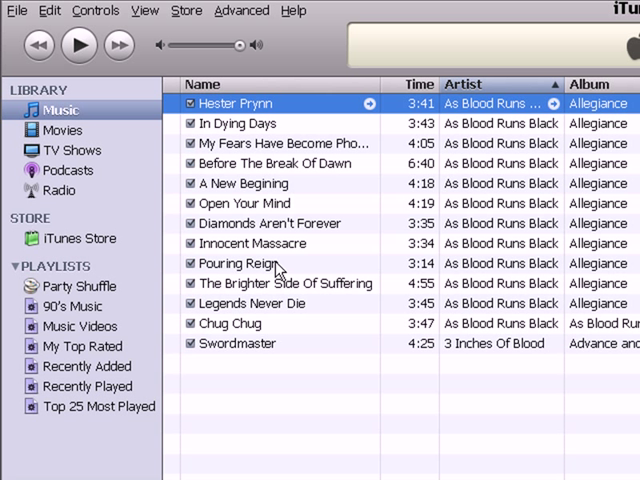
pyautogui.moveTo(294, 248)
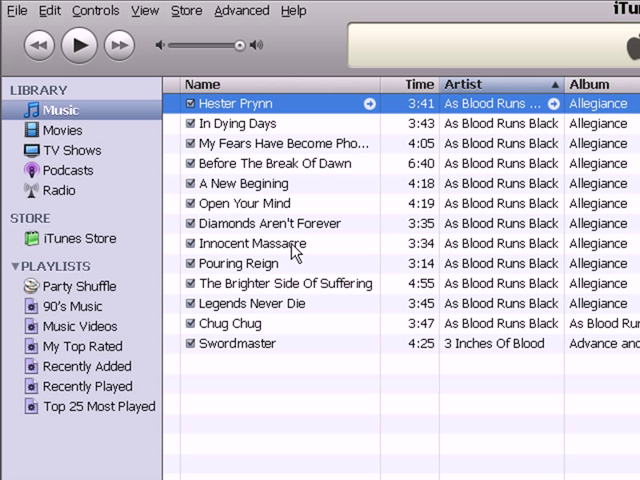
pyautogui.moveTo(250, 345)
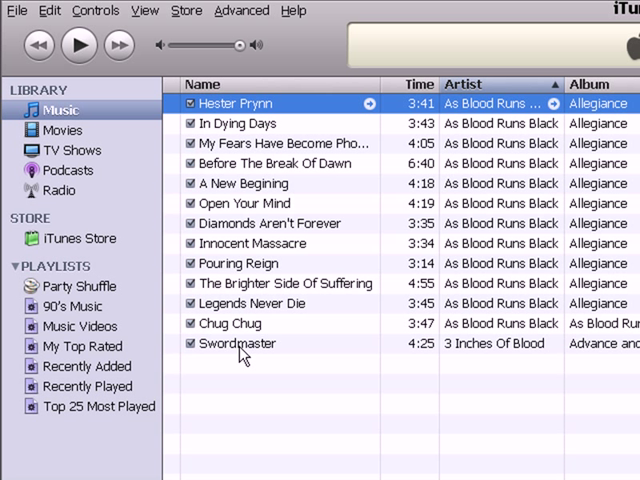
pyautogui.moveTo(347, 356)
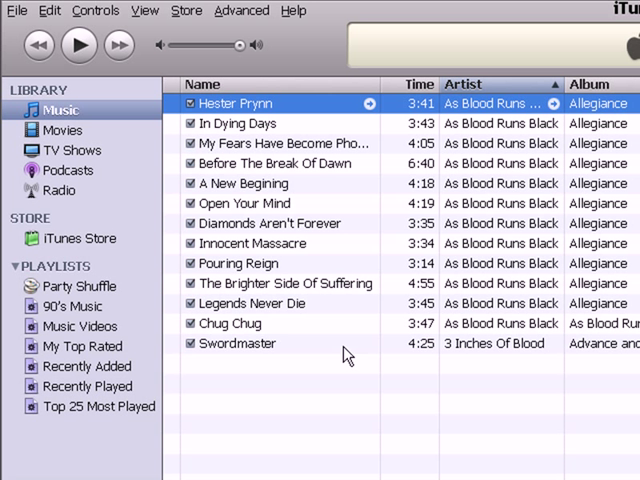
pyautogui.moveTo(280, 271)
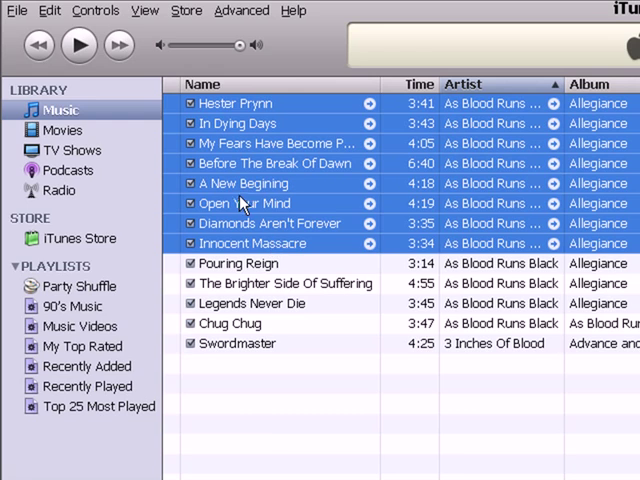
# Step: Open shared info for the eight Allegiance songs, then right-click My Fears Have Become Phobias
pyautogui.rightClick(245, 203)
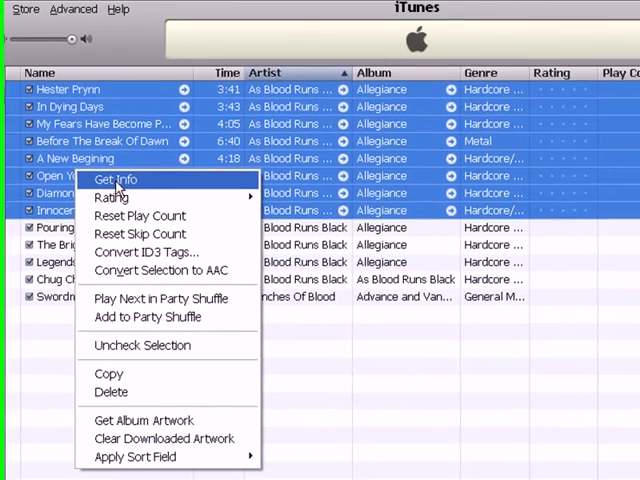
pyautogui.click(114, 179)
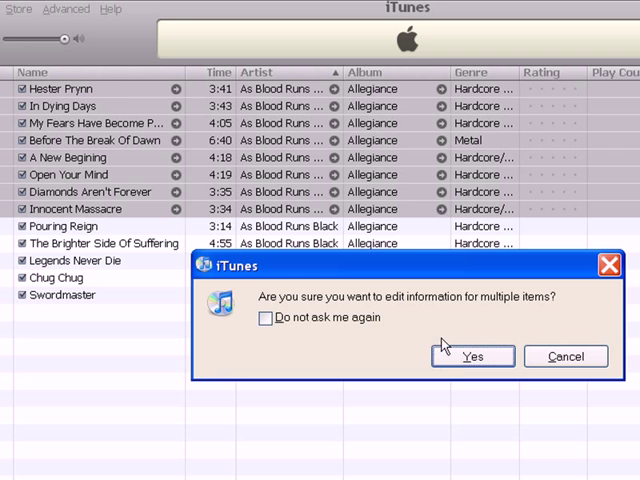
pyautogui.moveTo(290, 281)
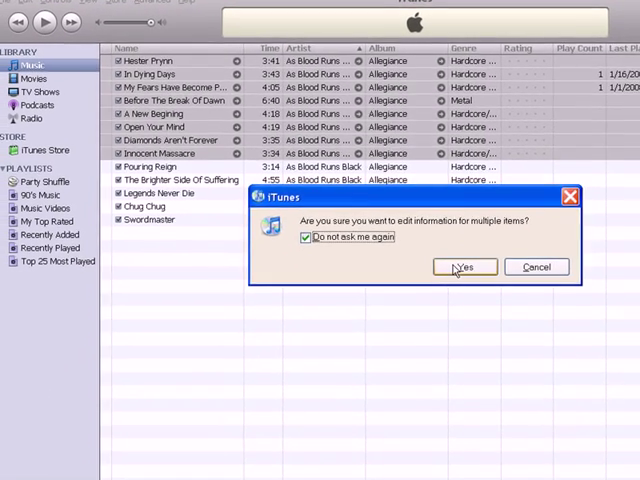
pyautogui.click(463, 266)
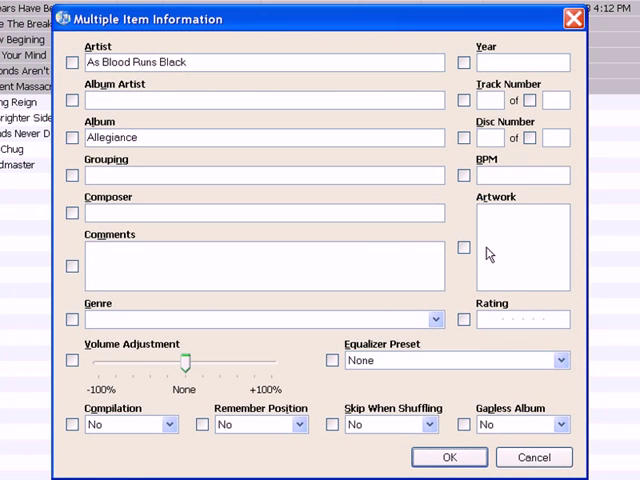
pyautogui.moveTo(528, 267)
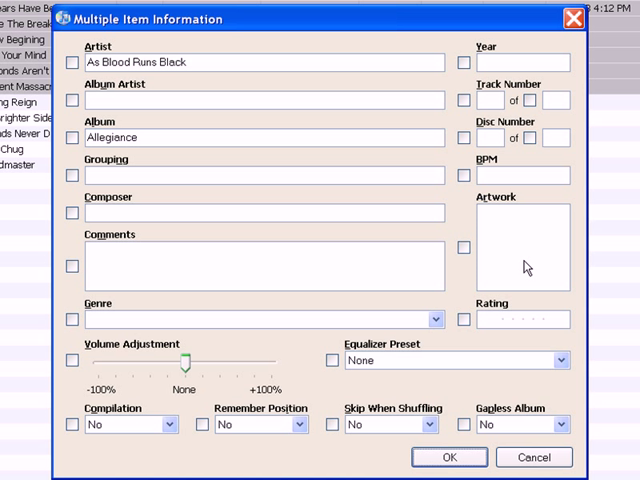
pyautogui.moveTo(505, 268)
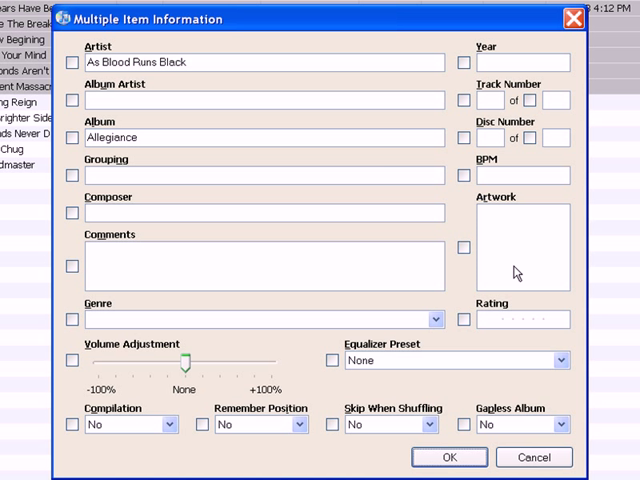
pyautogui.rightClick(517, 272)
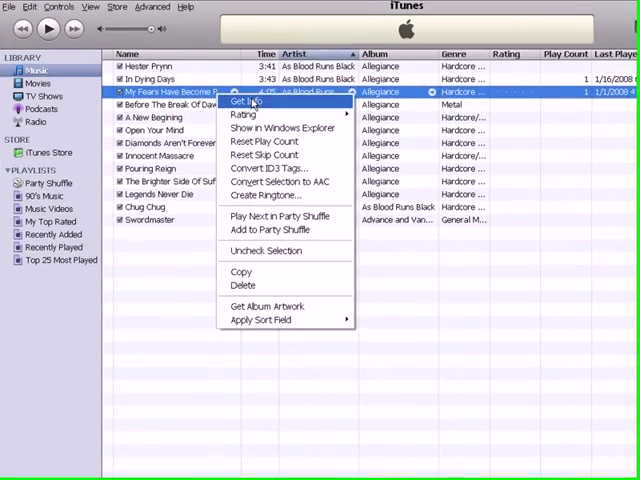
# Step: Add the Desktop image Allegiancecvrabrb as My Fears Have Become Phobias' artwork
pyautogui.click(245, 103)
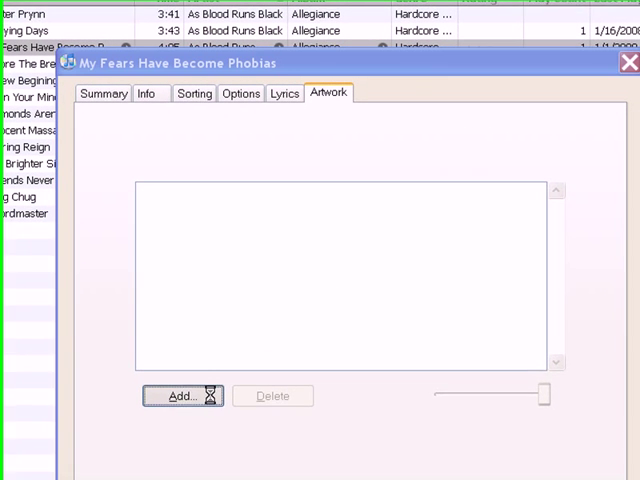
pyautogui.click(181, 395)
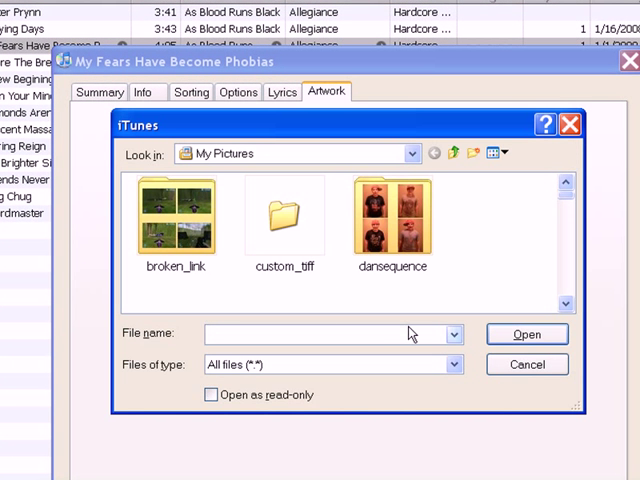
pyautogui.moveTo(473, 150)
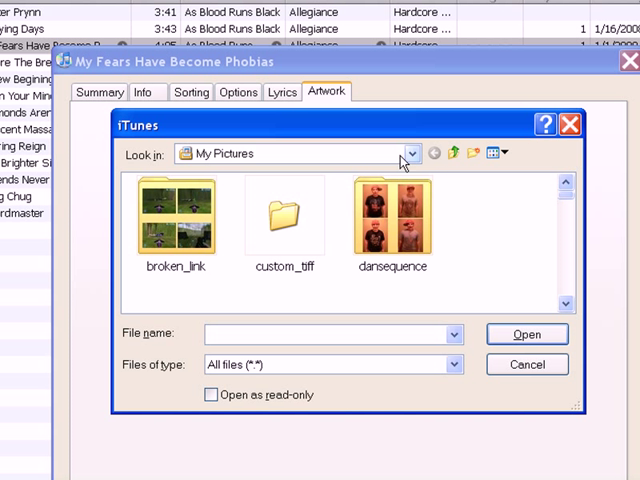
pyautogui.click(411, 153)
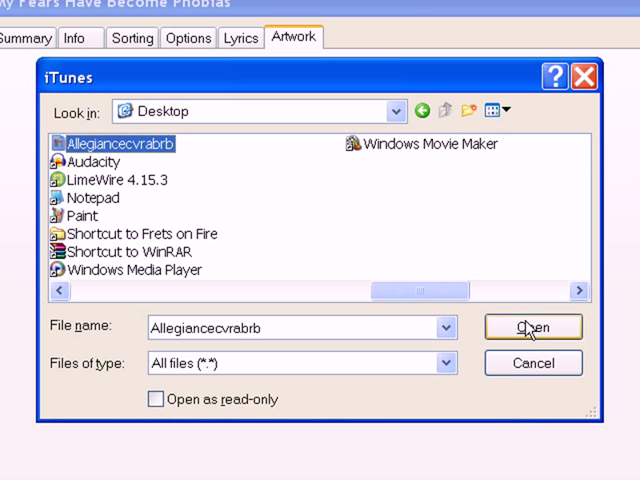
pyautogui.click(532, 327)
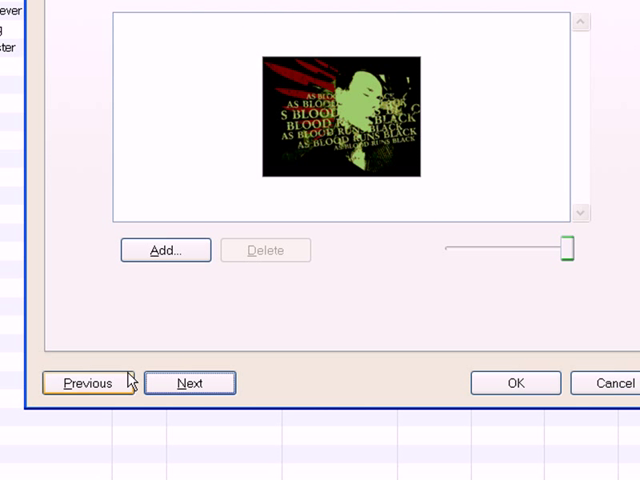
# Step: Move to In Dying Days, attach the Allegiancecvrabrb artwork, and confirm with OK
pyautogui.click(85, 383)
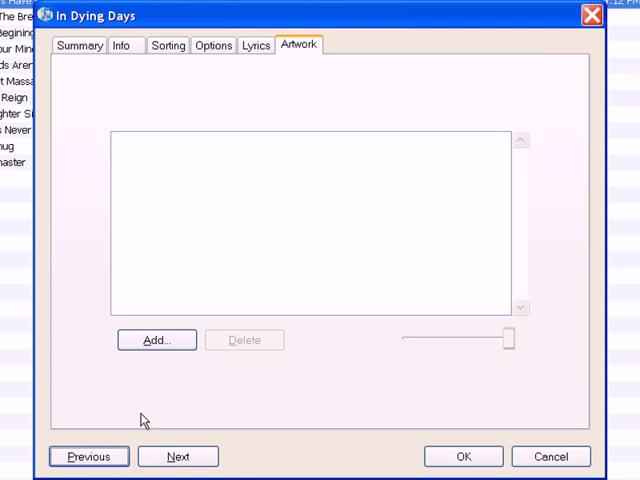
pyautogui.click(156, 340)
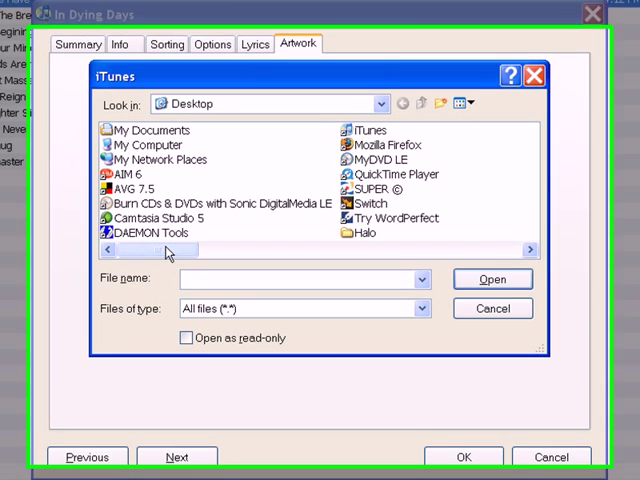
pyautogui.click(148, 217)
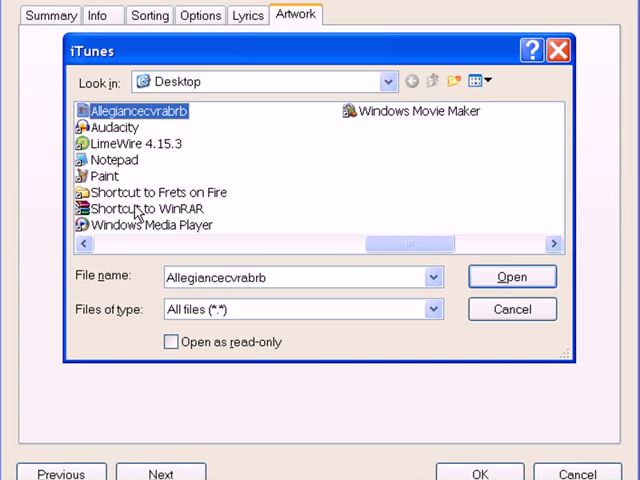
pyautogui.click(511, 276)
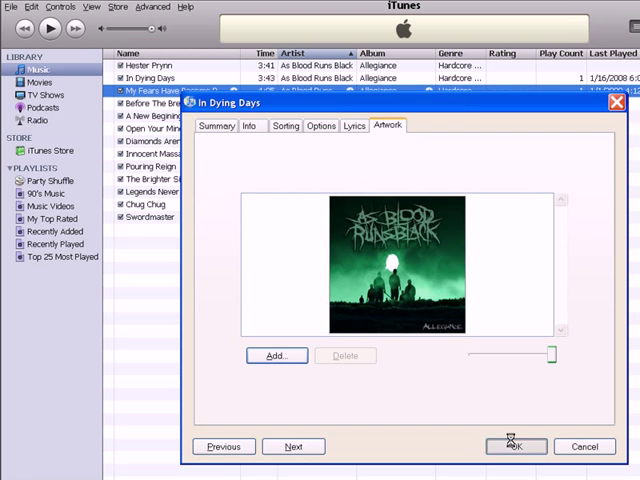
pyautogui.click(515, 446)
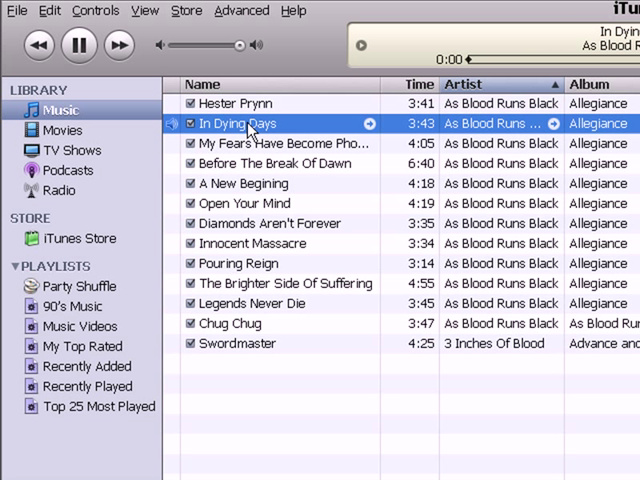
# Step: Pause In Dying Days one second into playback
pyautogui.click(78, 45)
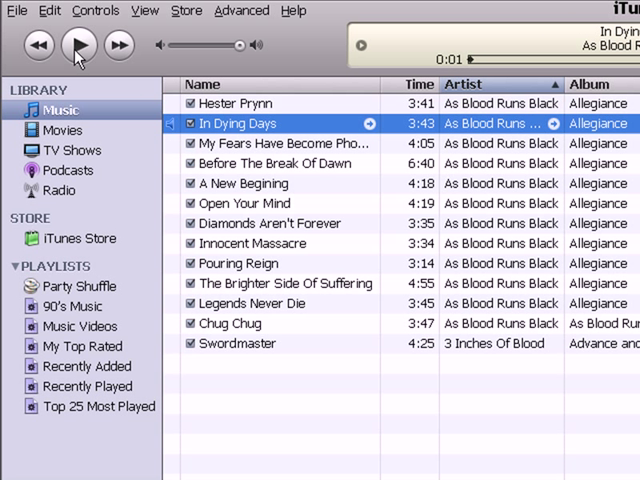
pyautogui.moveTo(358, 352)
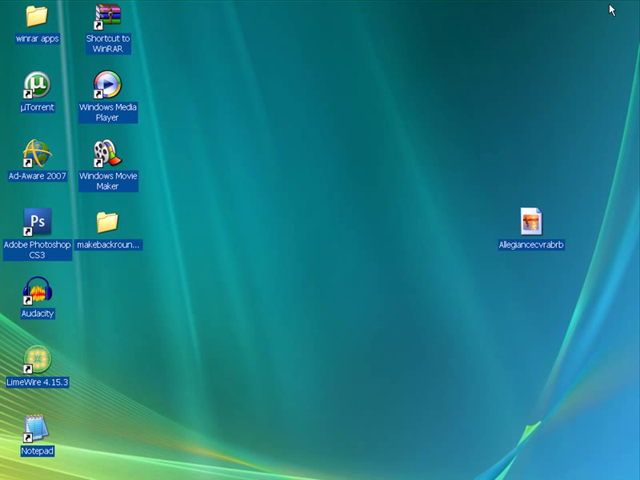
pyautogui.moveTo(313, 258)
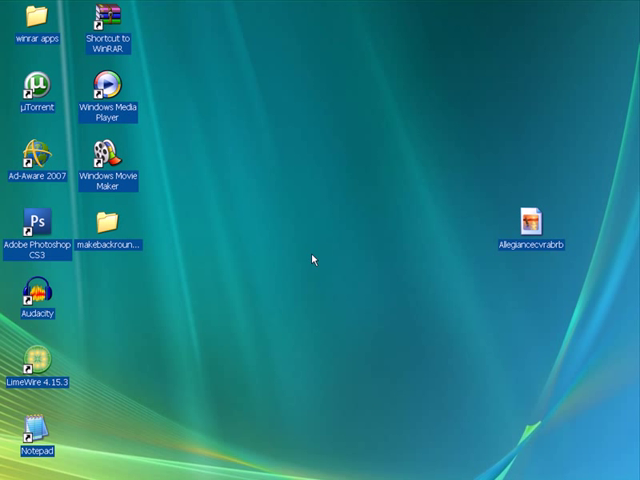
pyautogui.moveTo(312, 325)
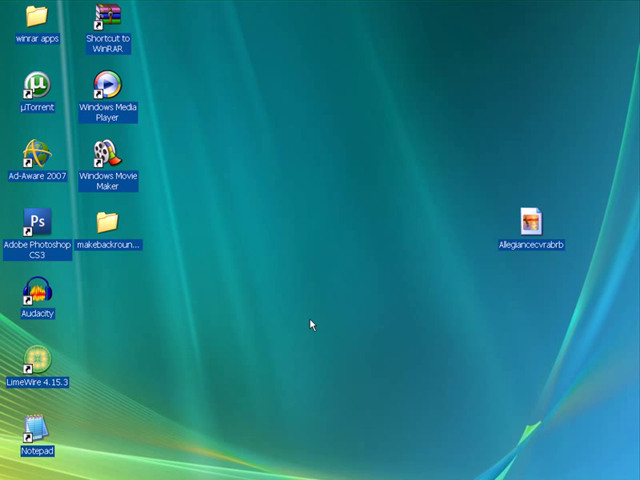